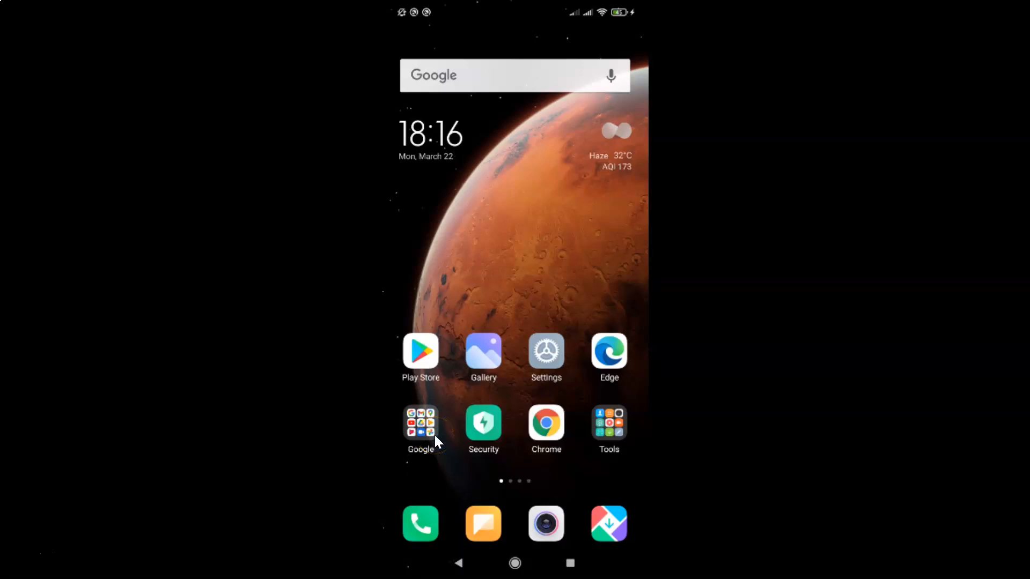
- Launch the Google app from the Google folder on the home screen
click(421, 424)
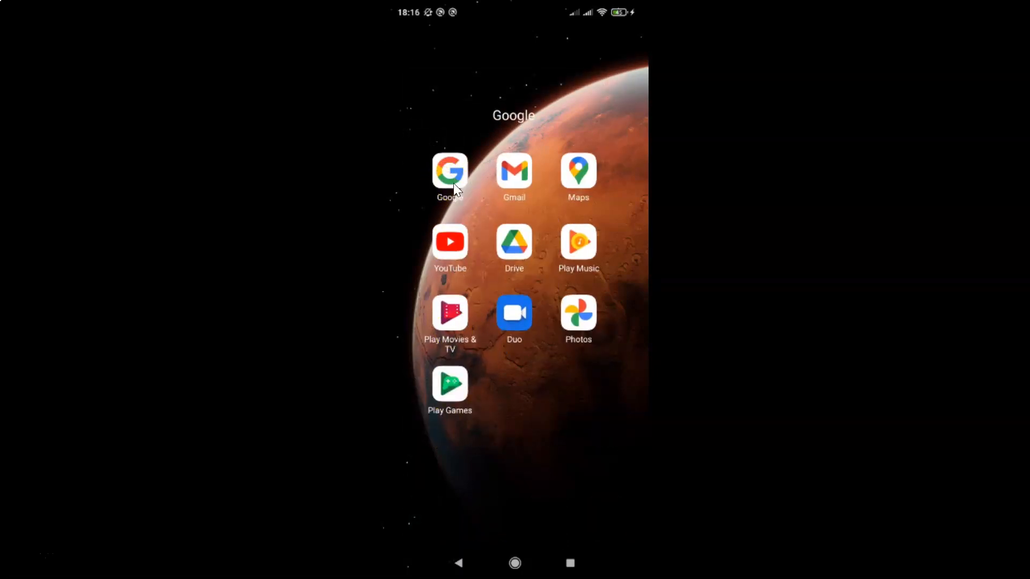
click(449, 171)
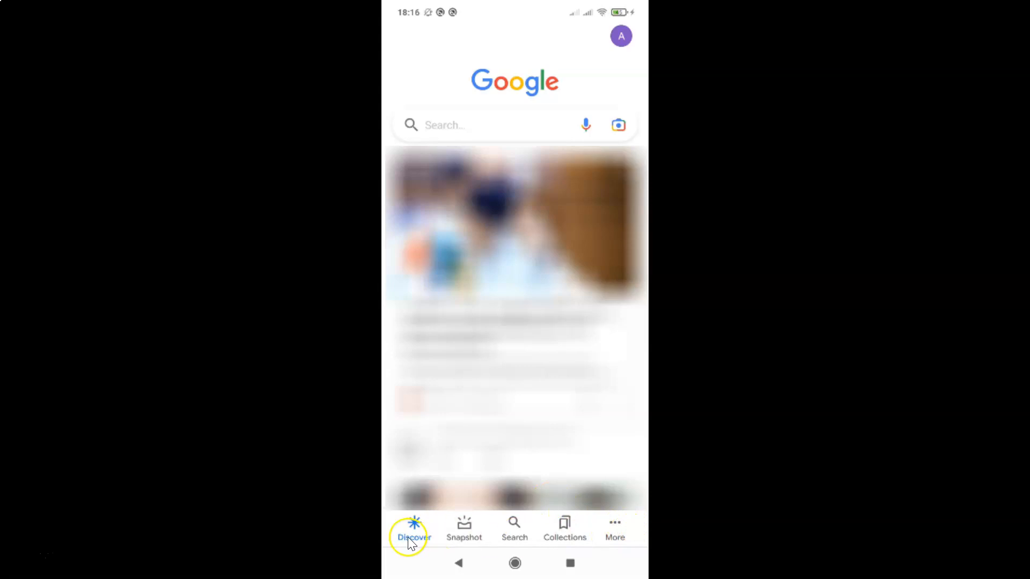
mouse_move(594, 529)
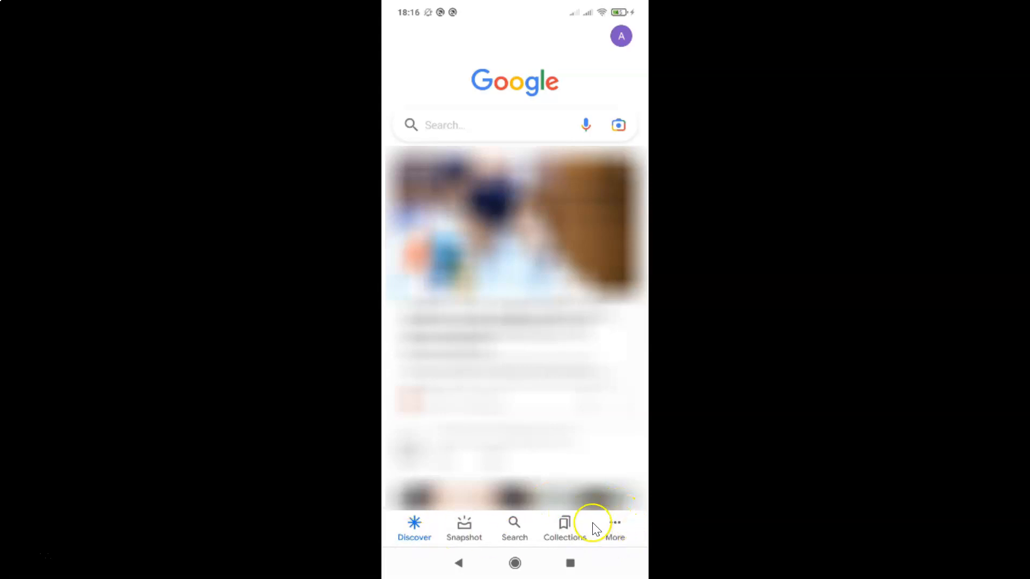
mouse_move(614, 529)
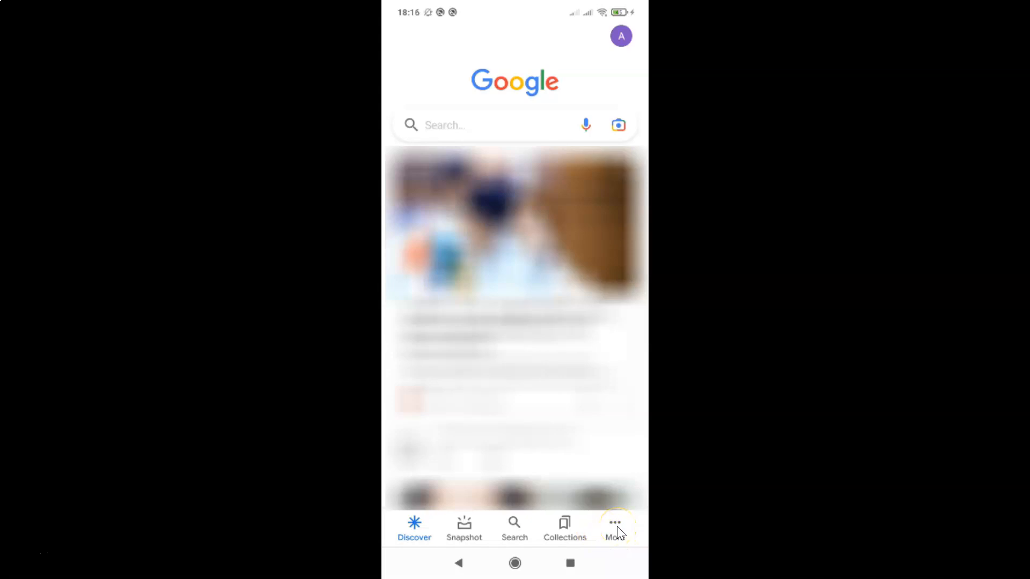
- Show the More tab listing search history, reminders and settings
click(614, 529)
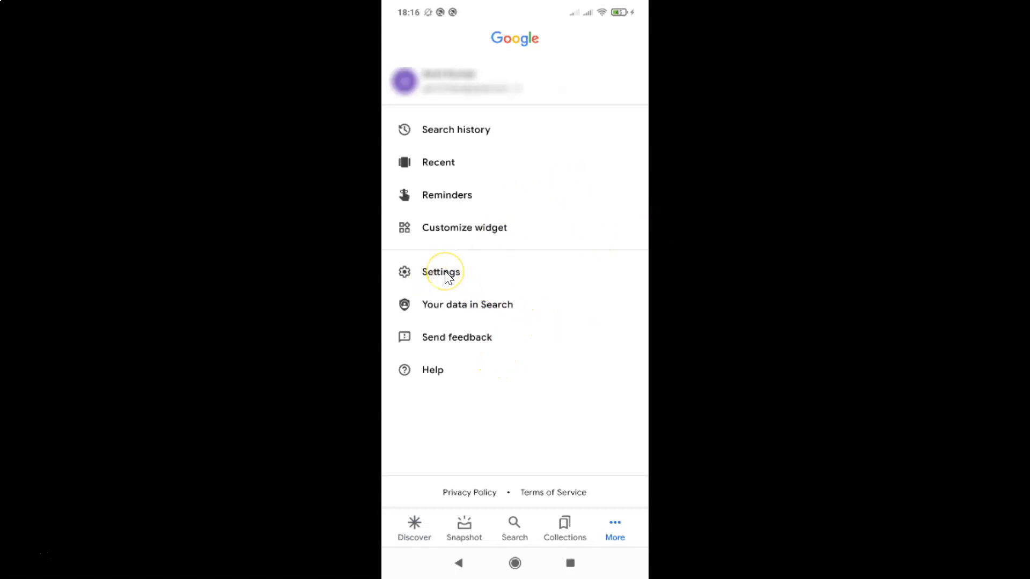
- Go into Settings and then the General settings page
click(441, 272)
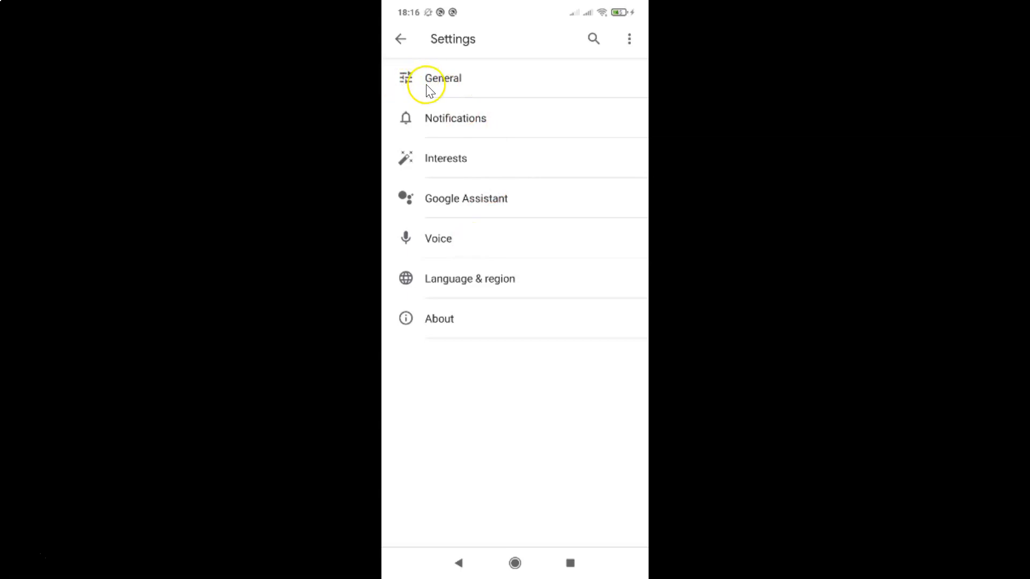
click(443, 78)
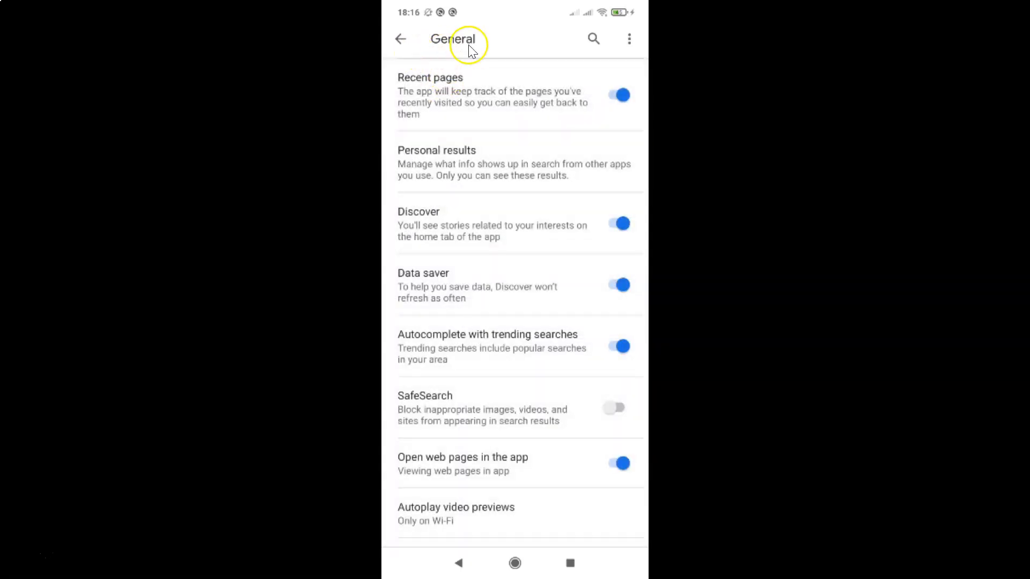
mouse_move(546, 155)
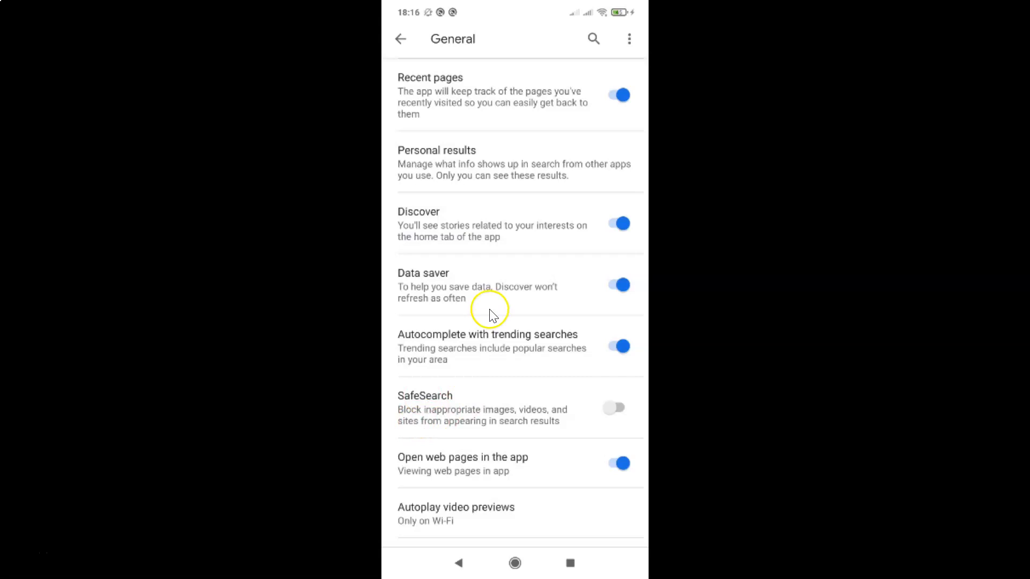
mouse_move(469, 406)
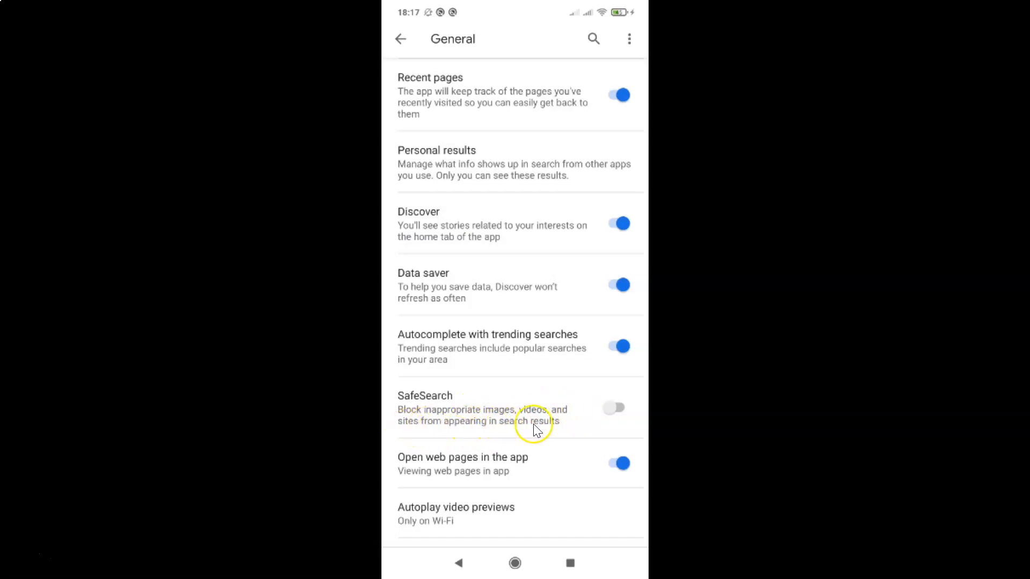
mouse_move(473, 387)
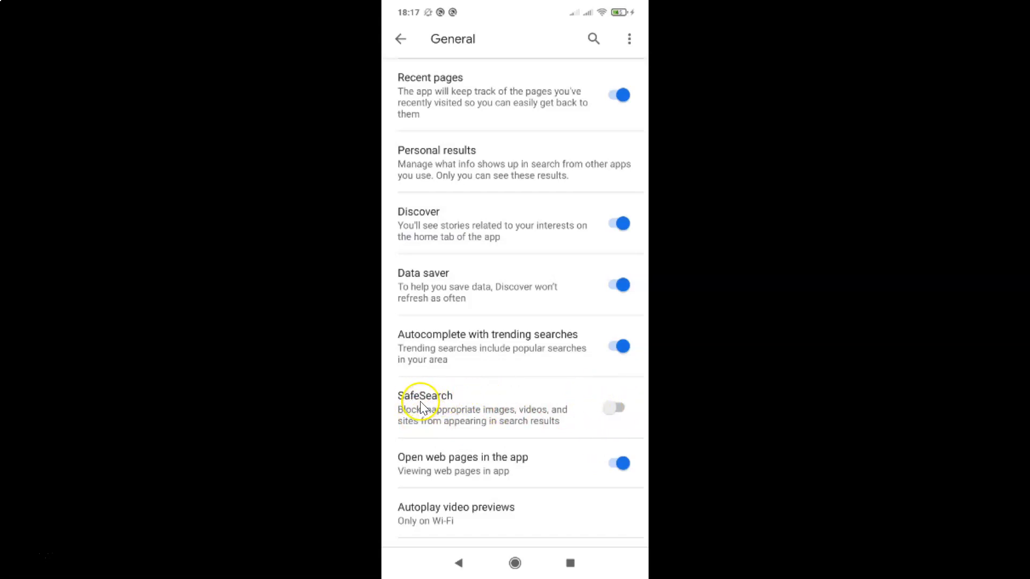
mouse_move(597, 417)
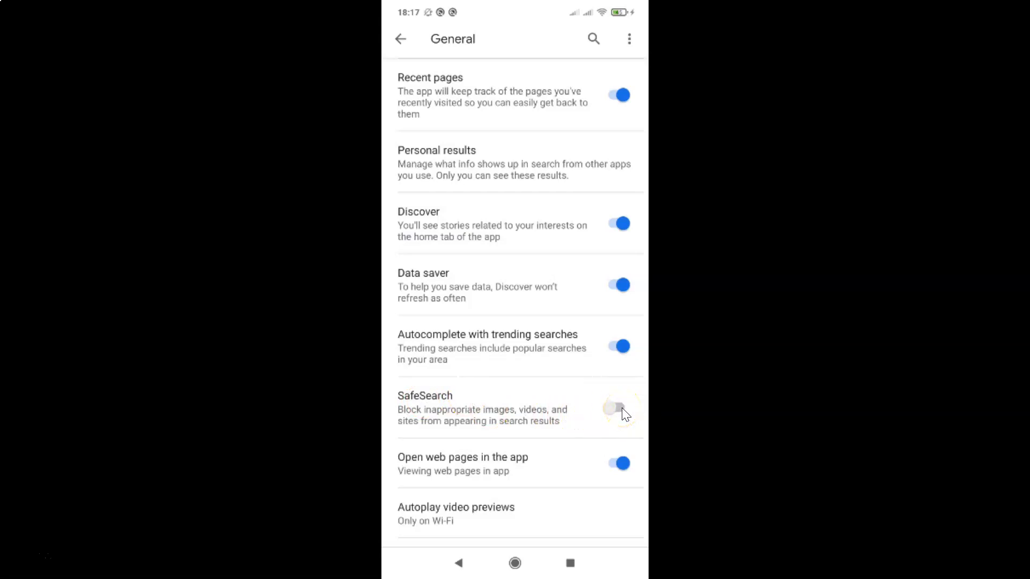
- Switch the SafeSearch toggle on to filter inappropriate results
click(618, 408)
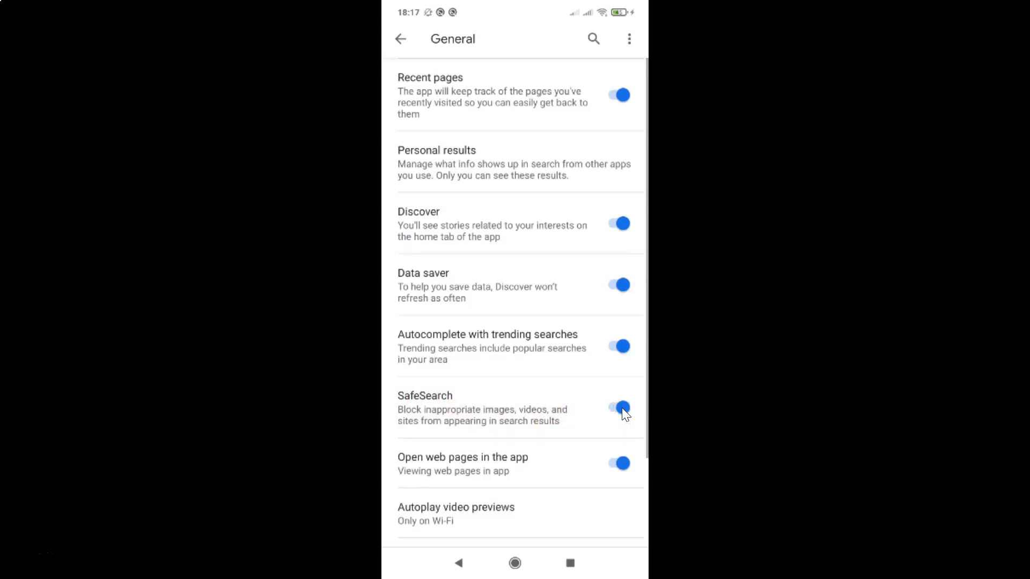